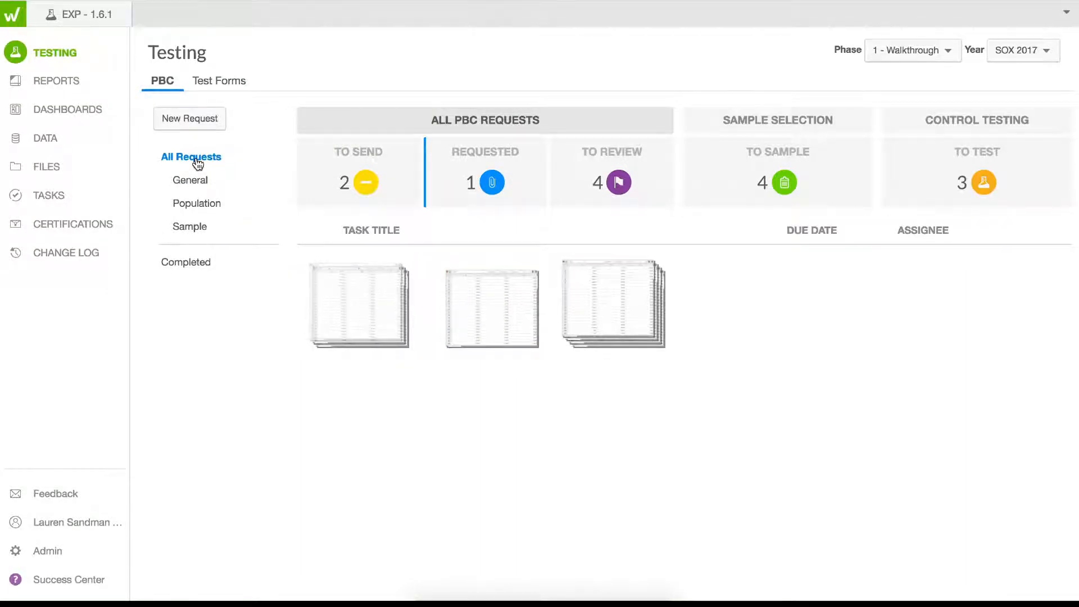
Step: Open the EXP - 1.6.1 test form from the Testing PBC page
click(49, 195)
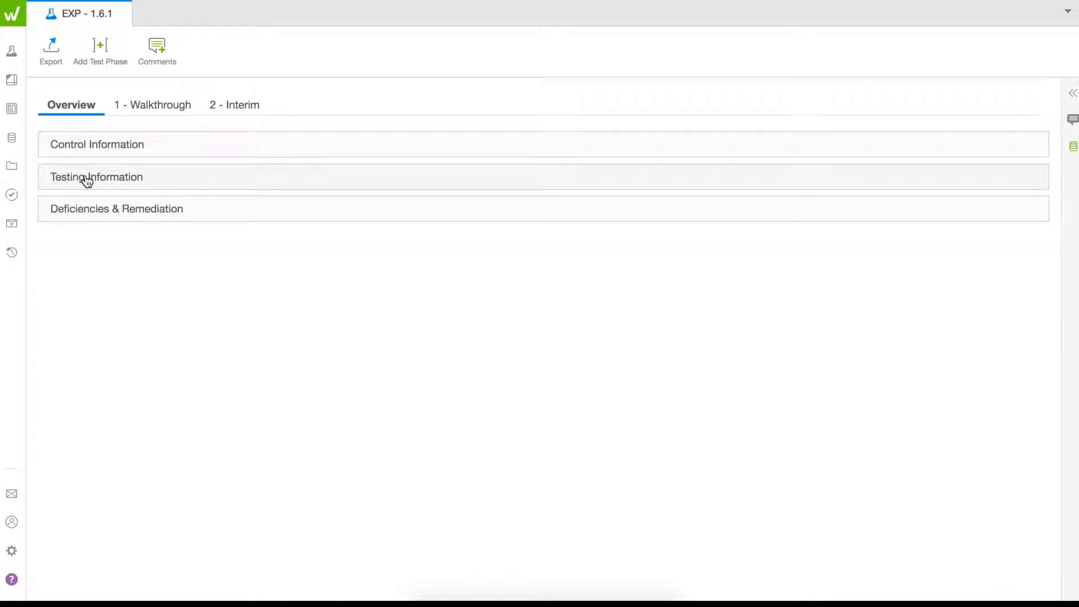
Step: Expand Deficiencies & Remediation, then switch to the 2 - Interim test phase
click(96, 177)
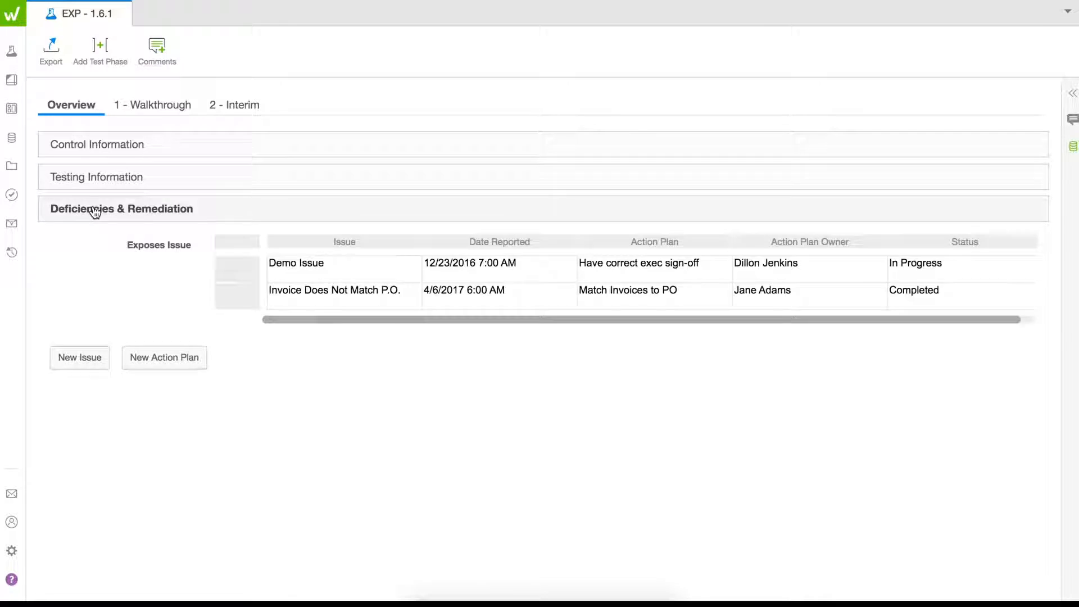
click(233, 104)
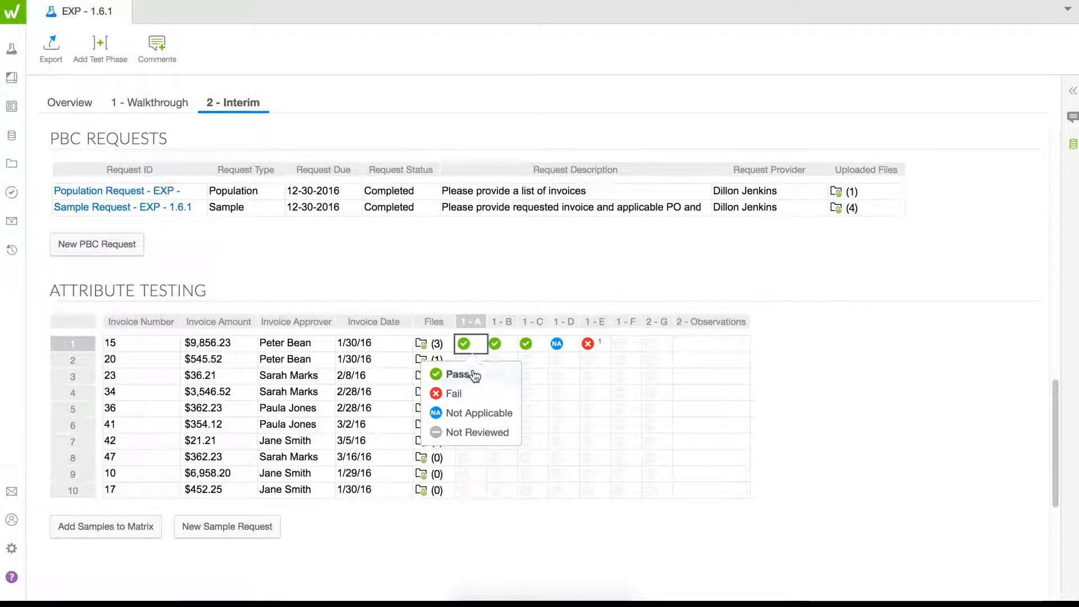
mouse_move(473, 412)
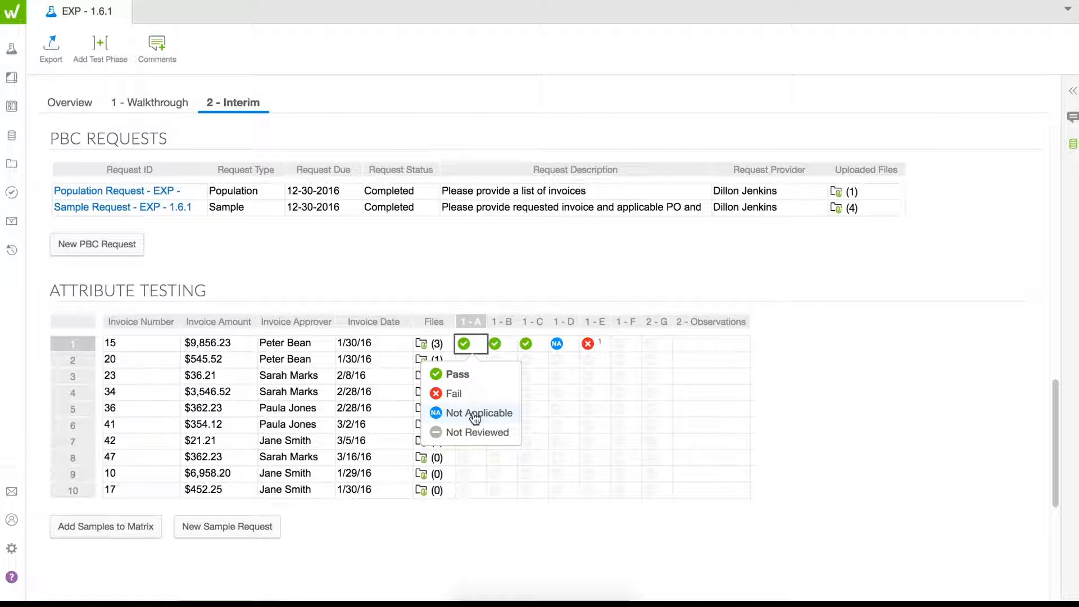
mouse_move(483, 536)
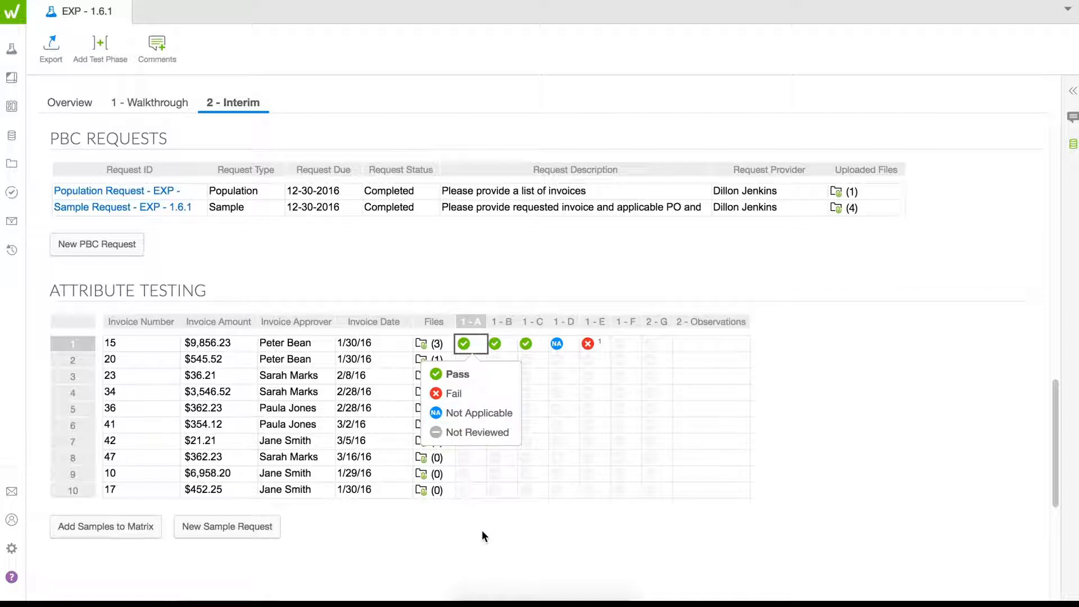